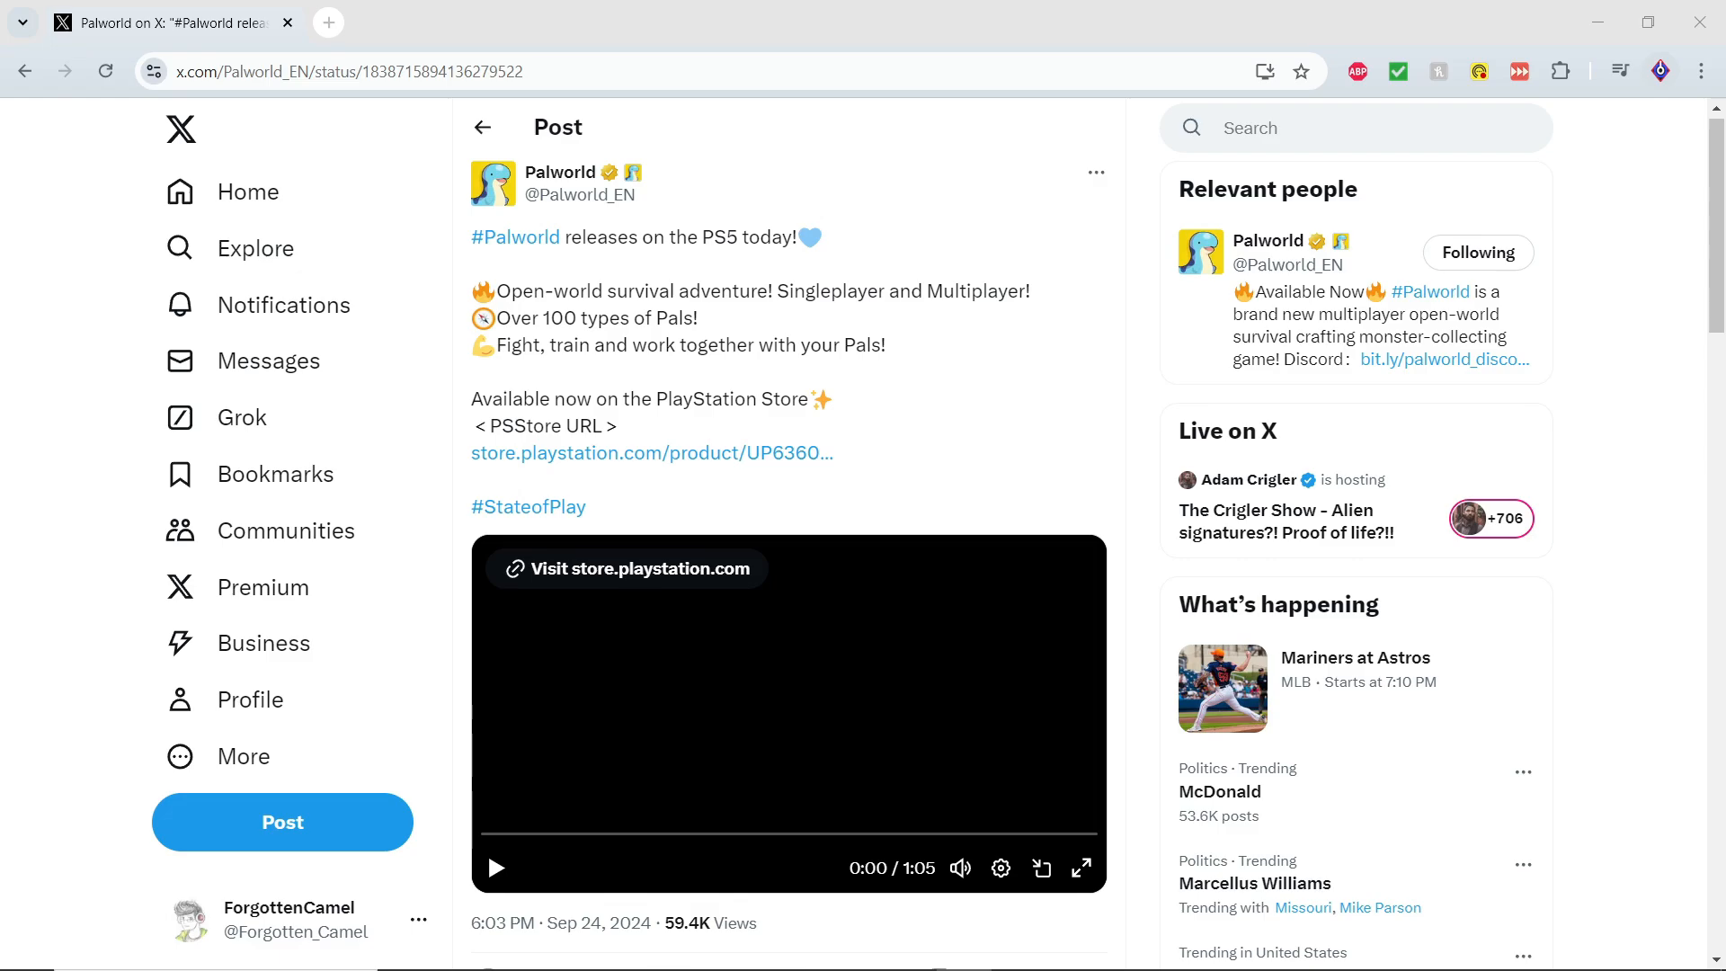
mouse_move(1046, 370)
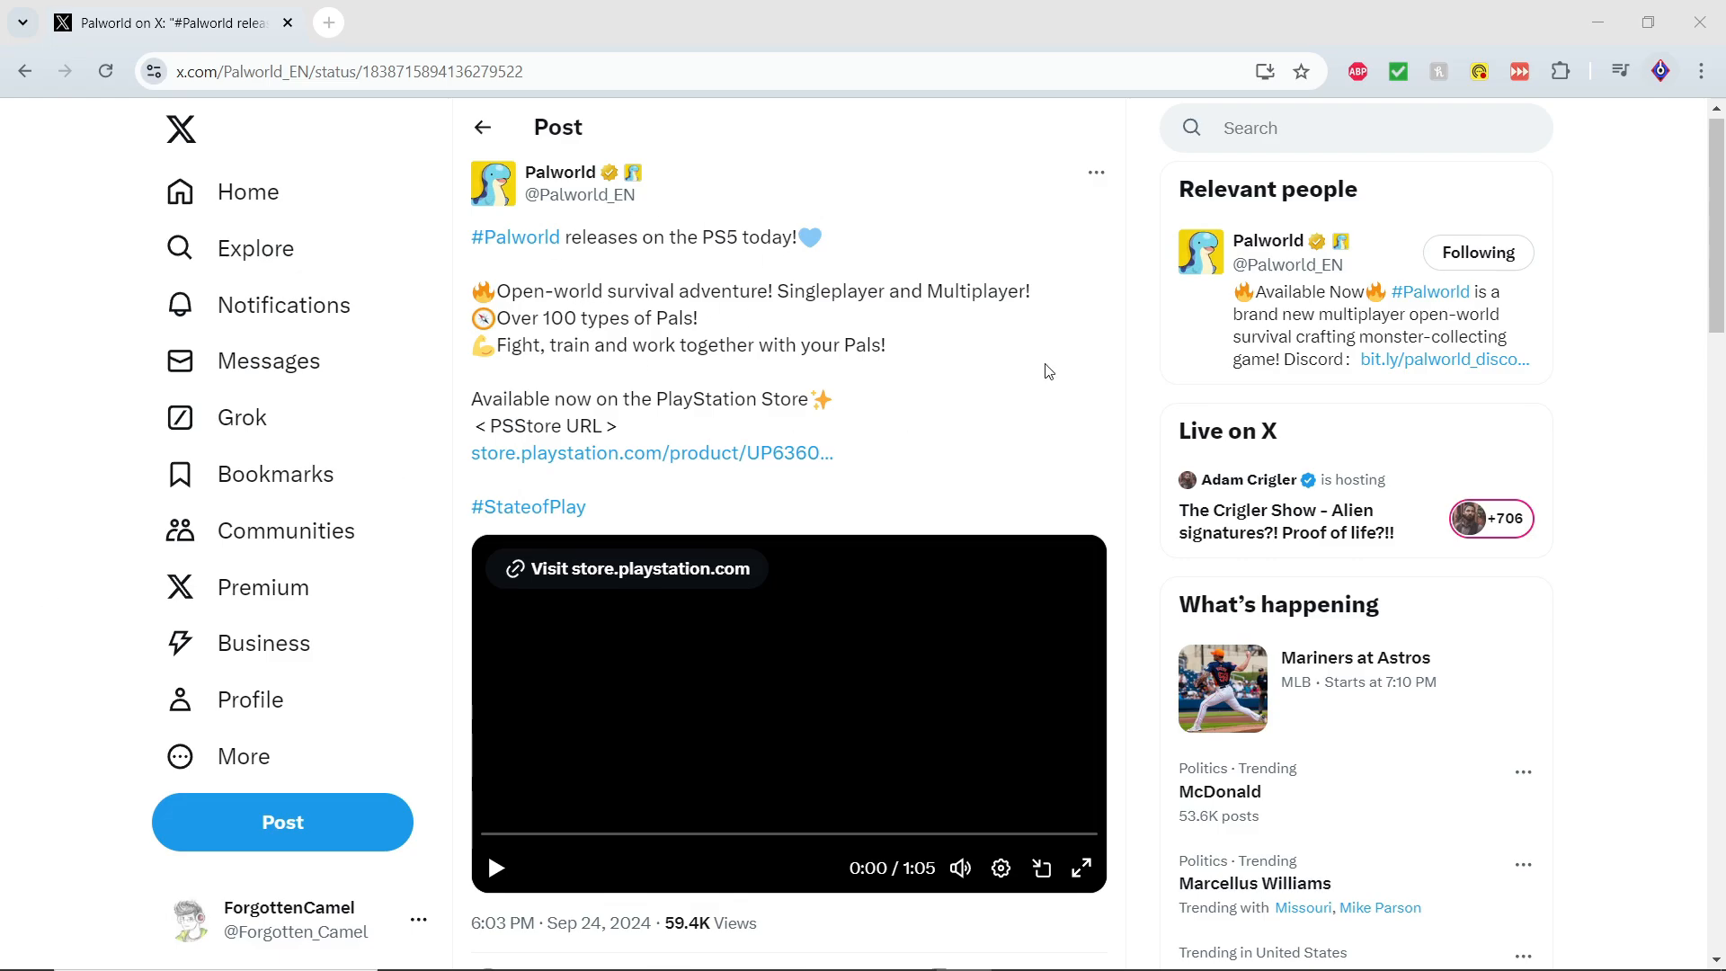
mouse_move(922, 313)
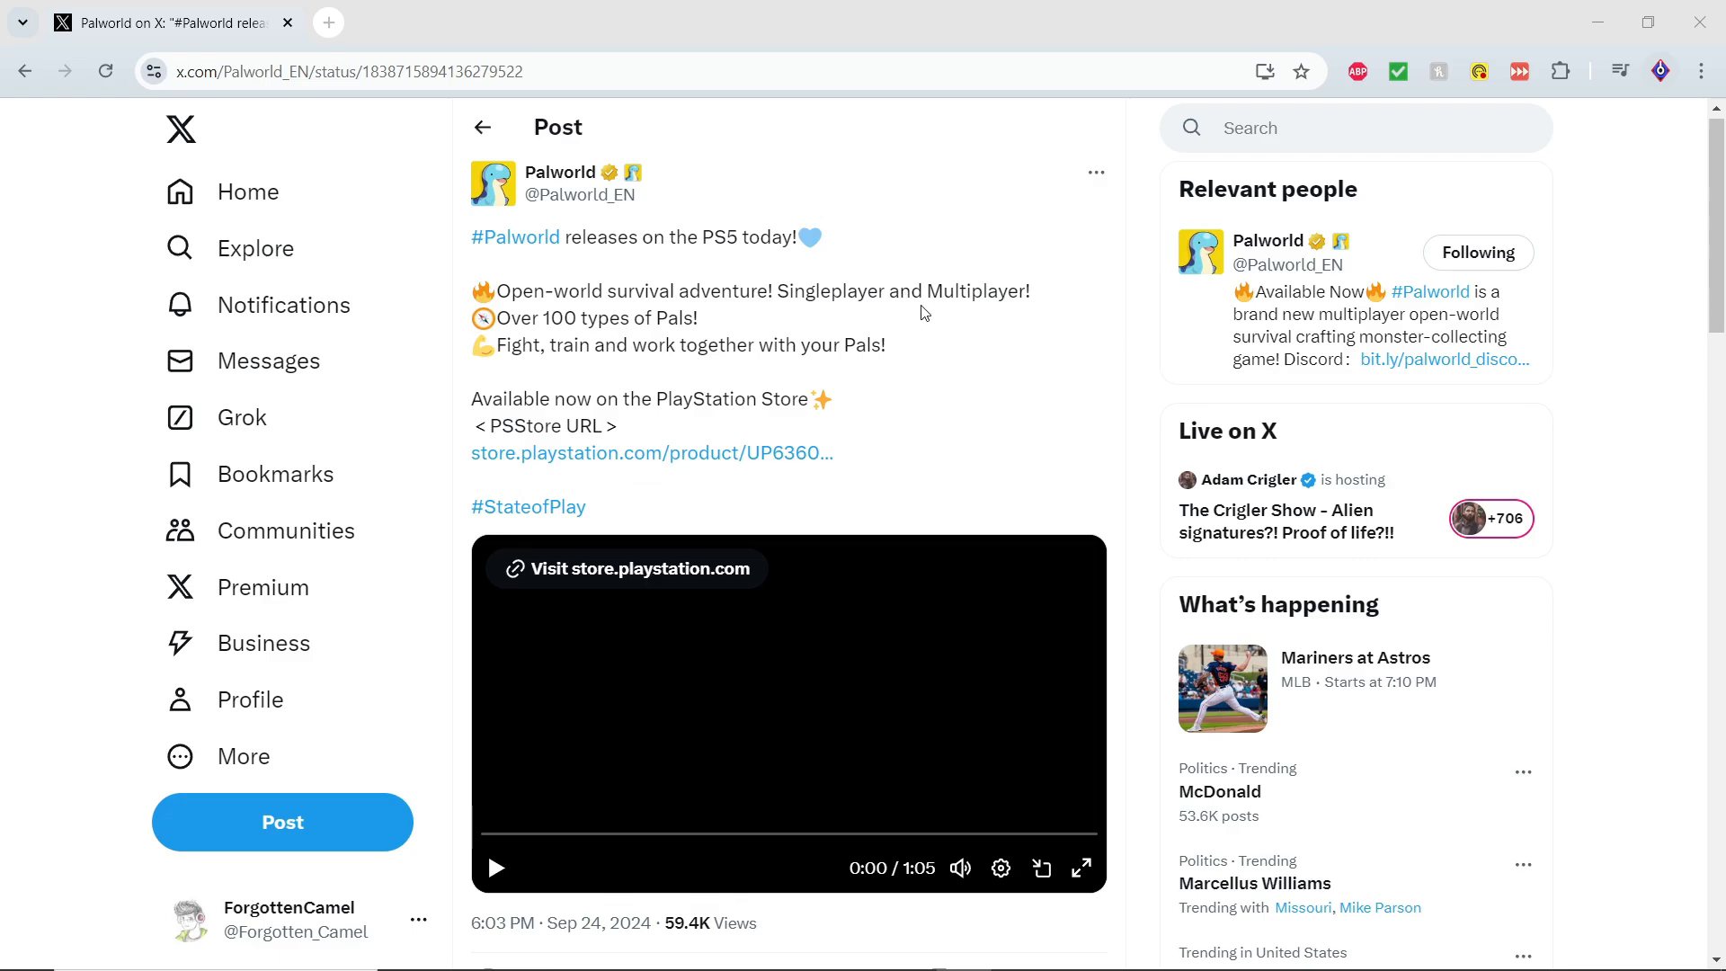
mouse_move(609, 393)
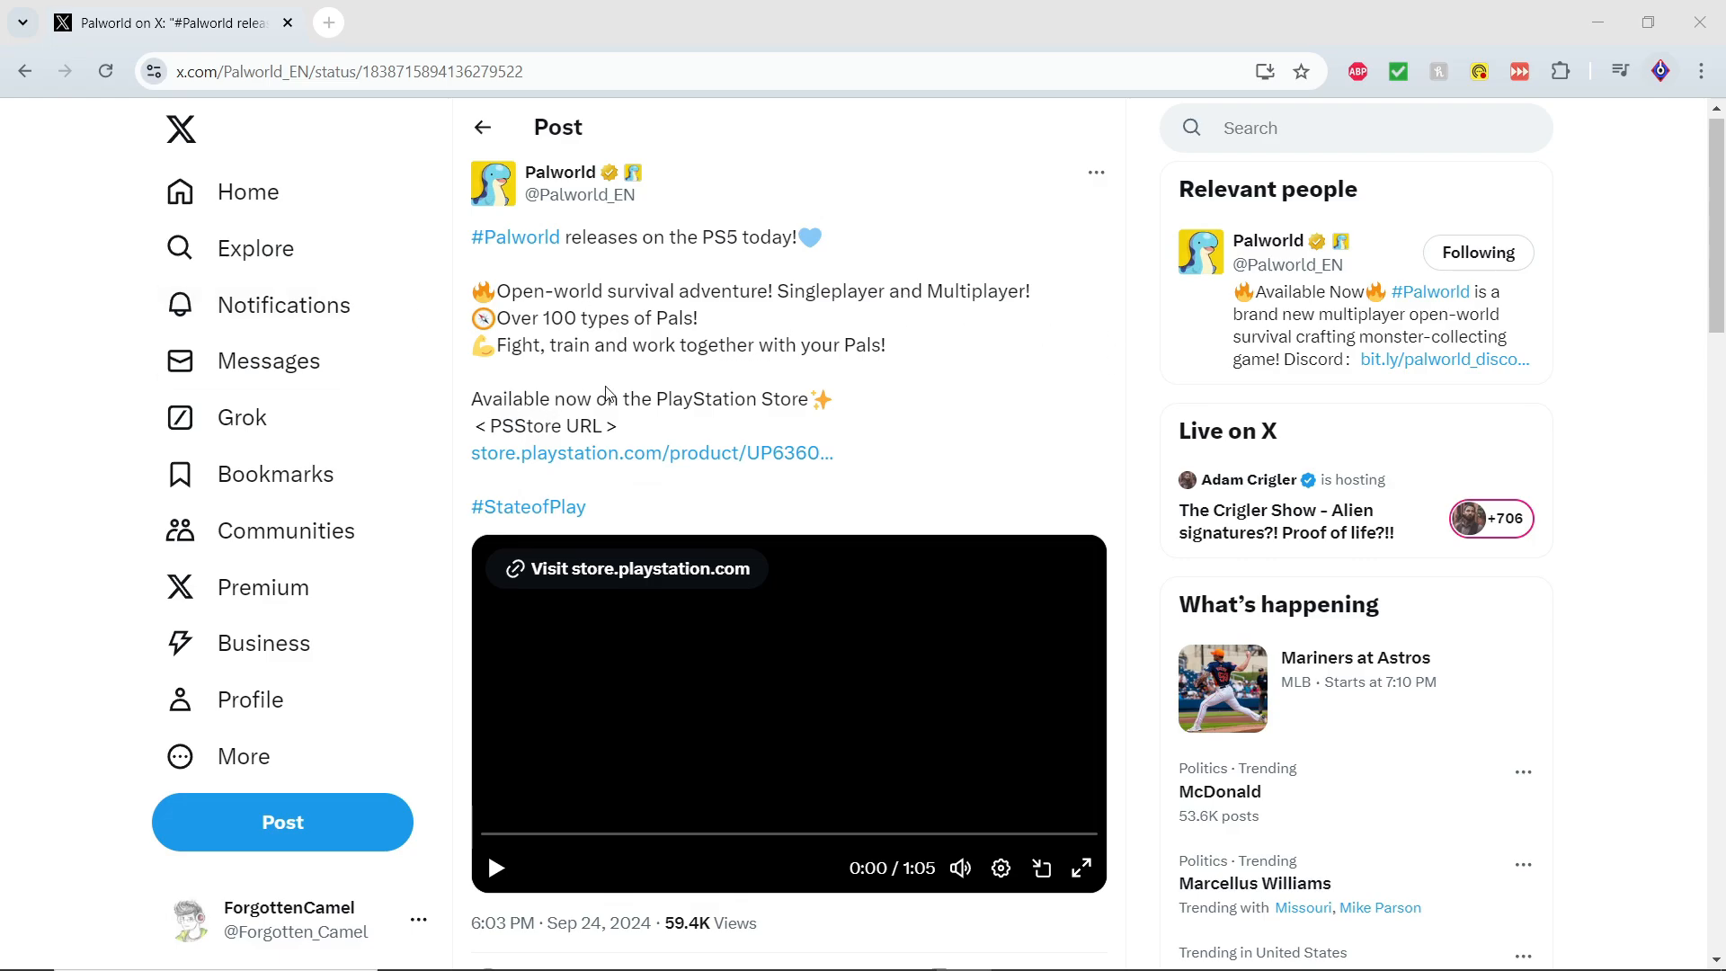
mouse_move(601, 391)
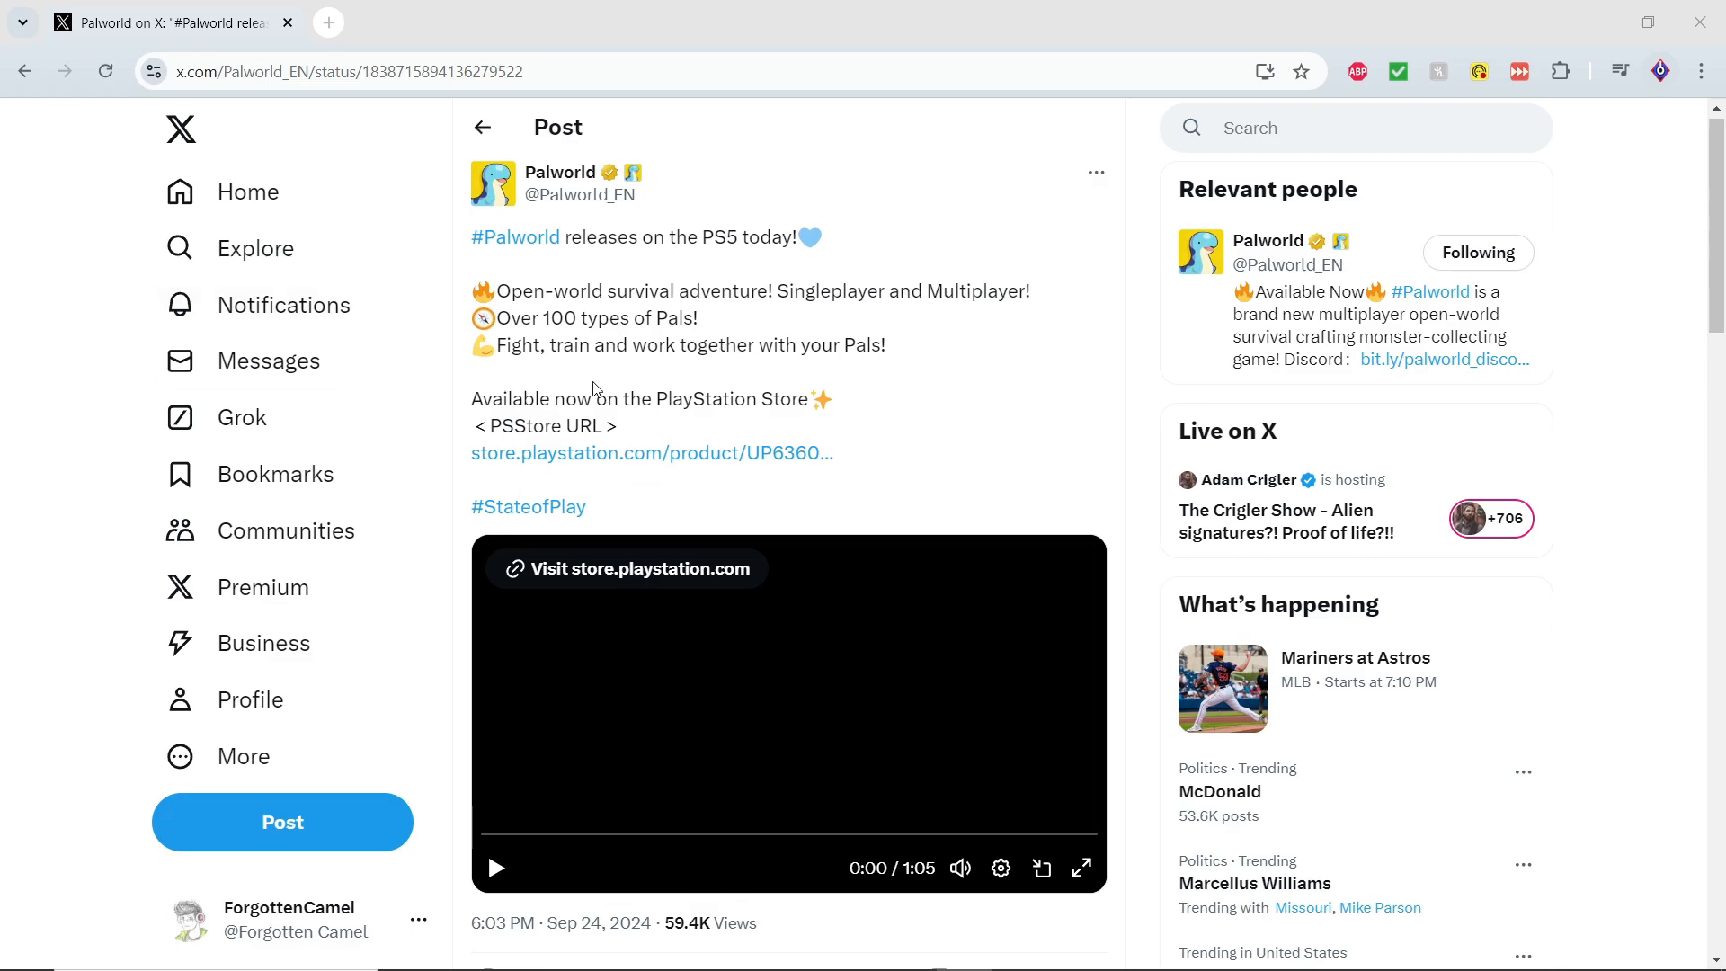
mouse_move(590, 381)
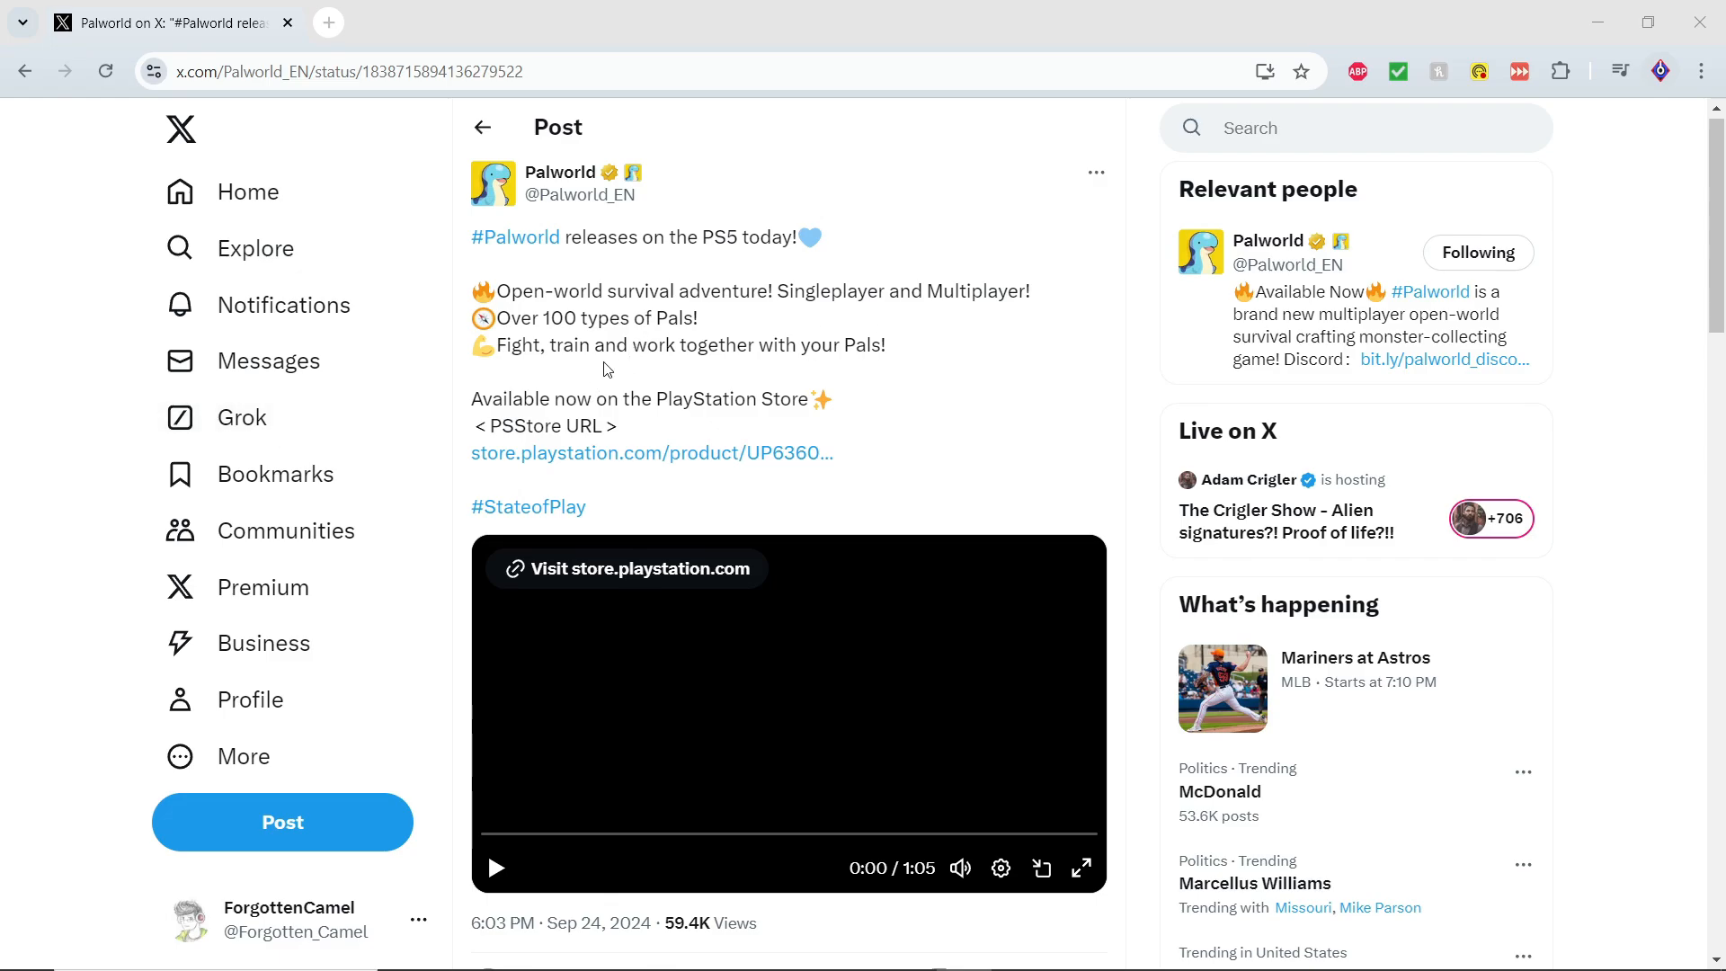
mouse_move(620, 377)
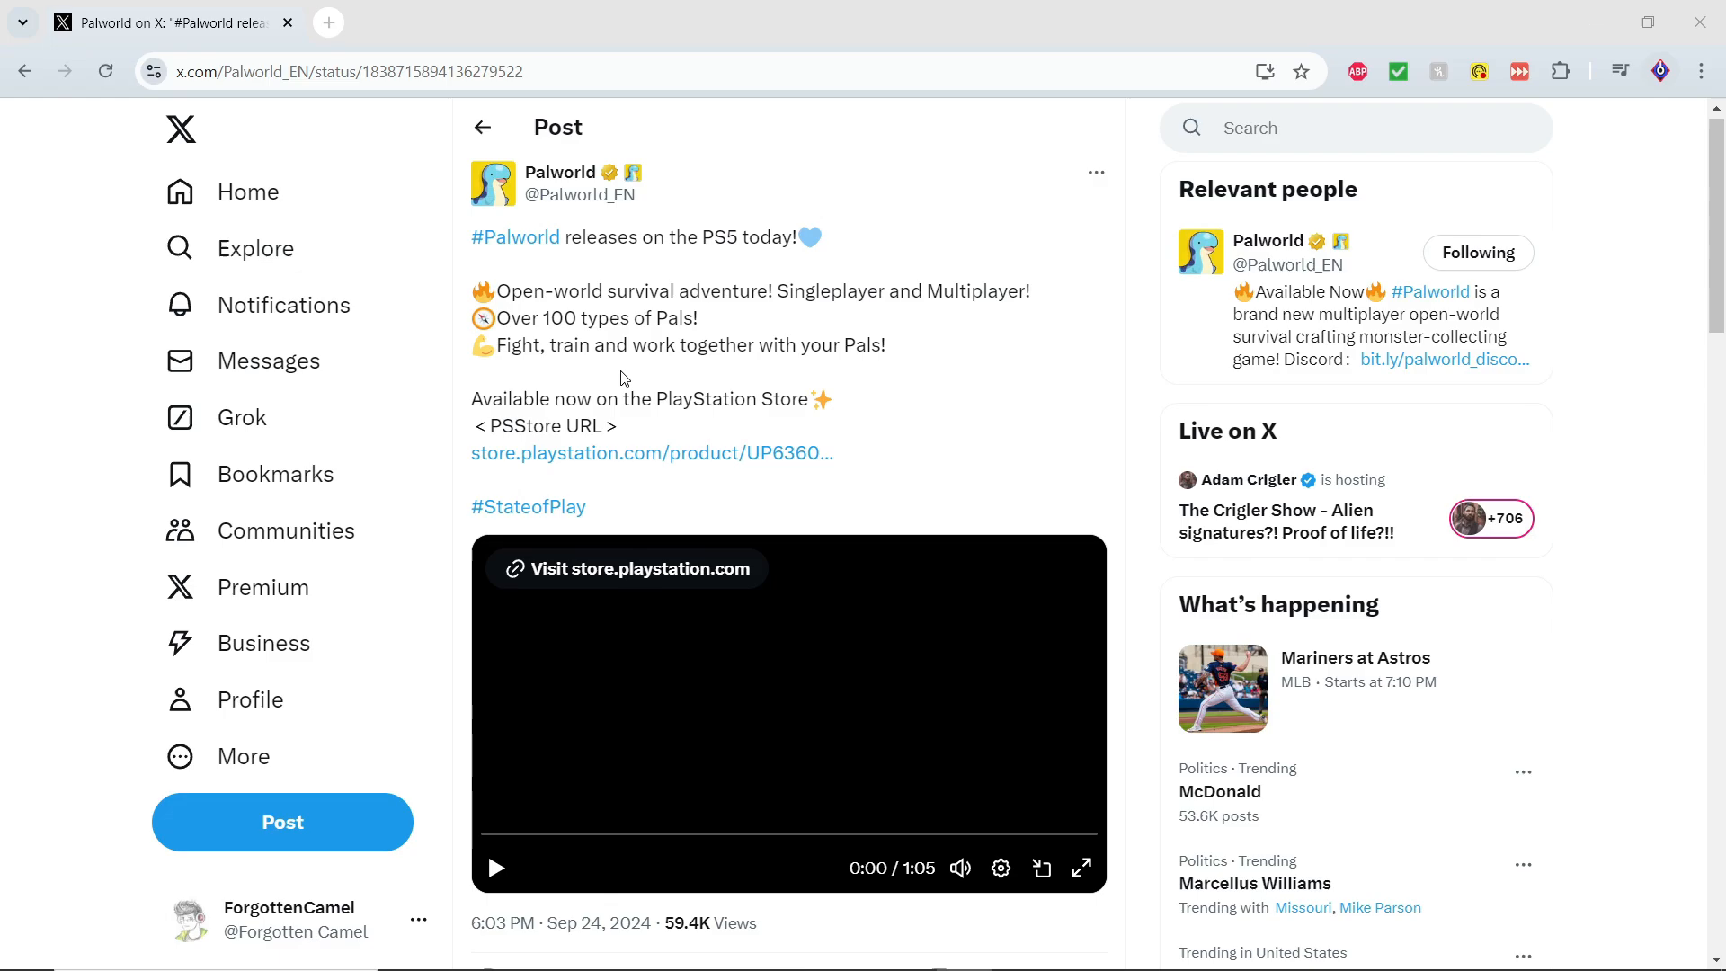
mouse_move(710, 374)
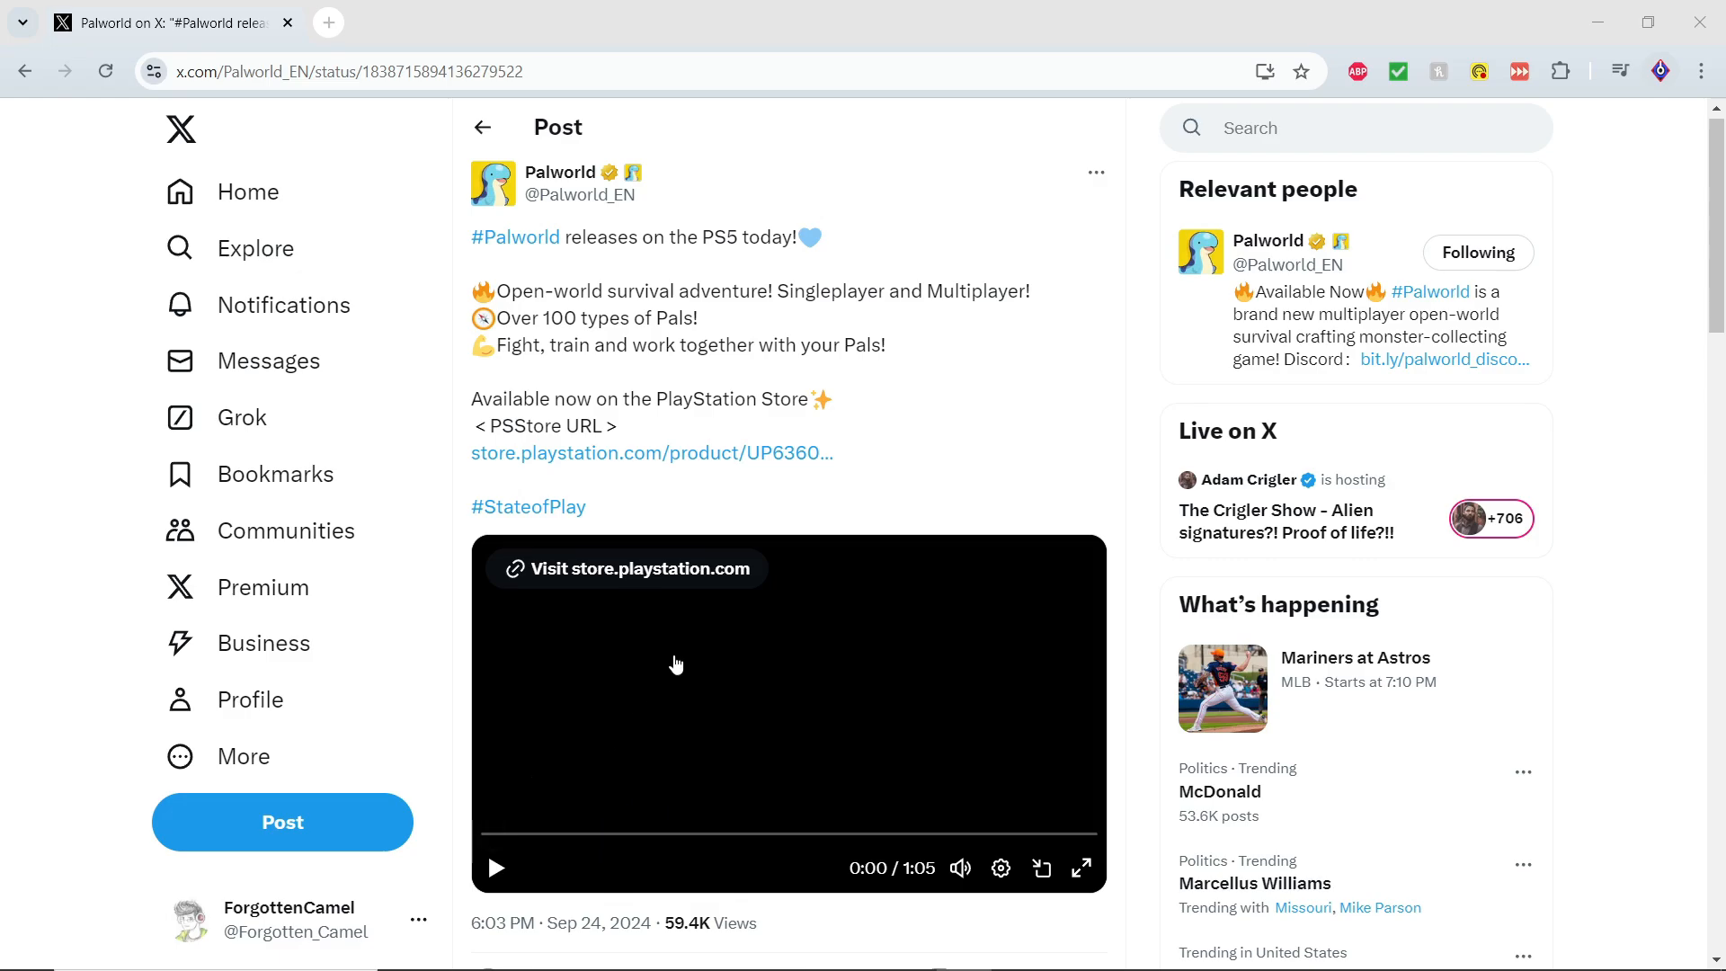
mouse_move(548, 468)
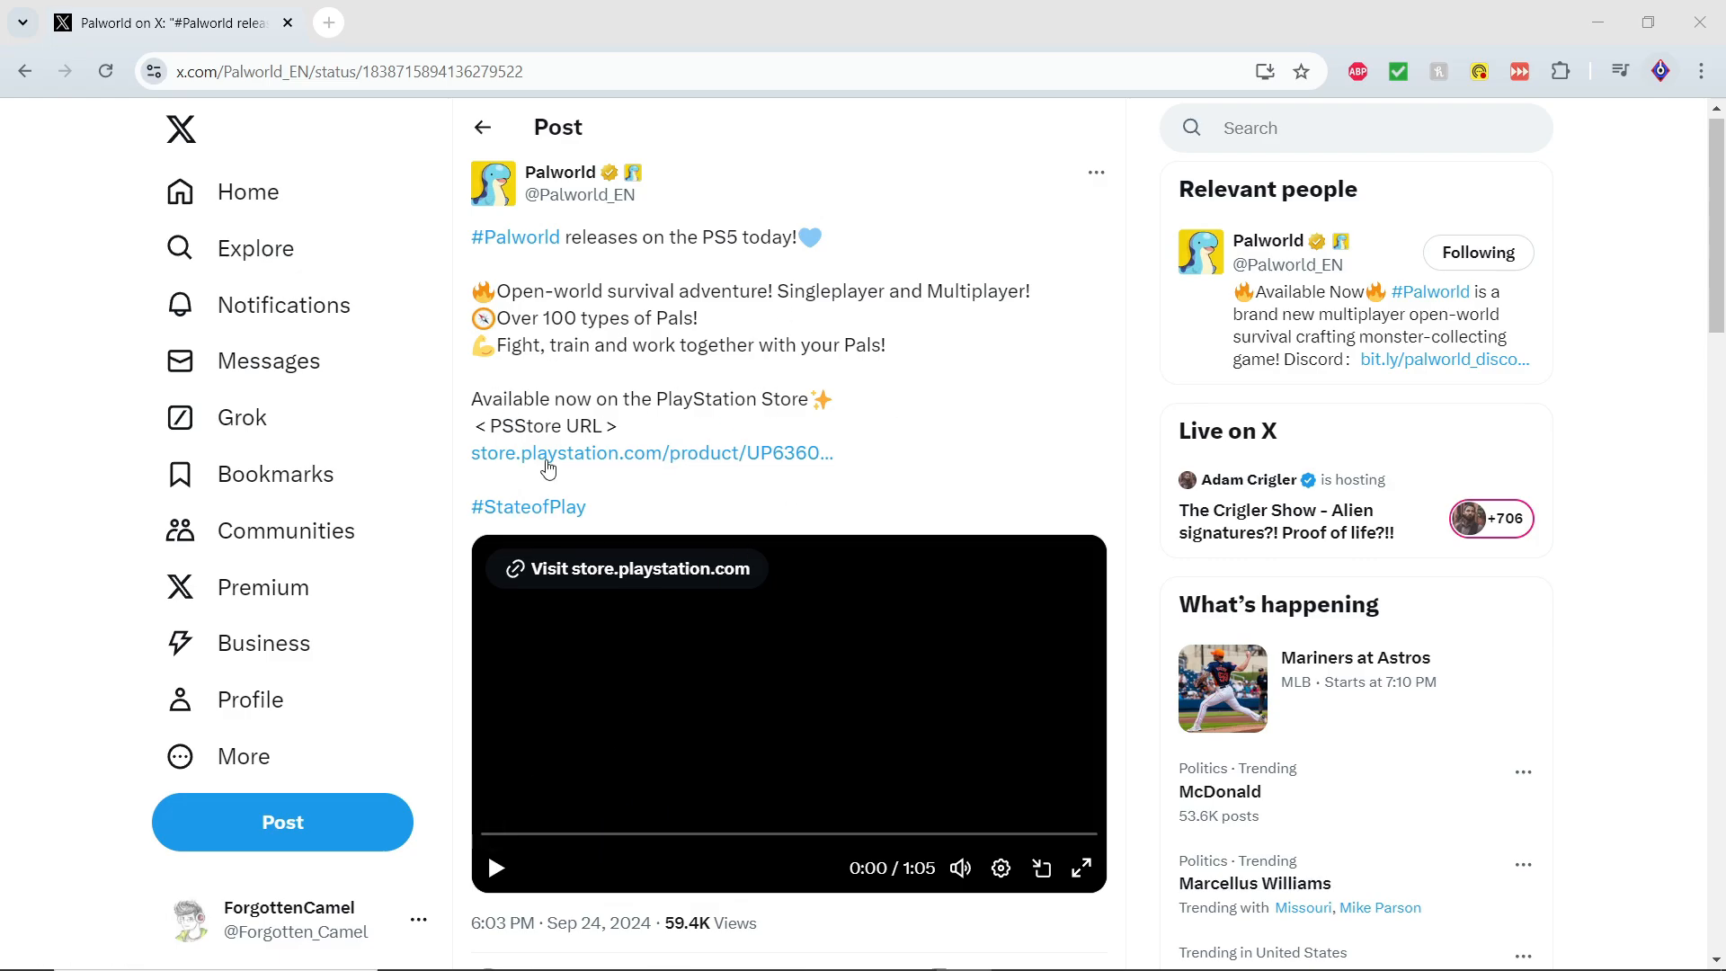
mouse_move(496, 868)
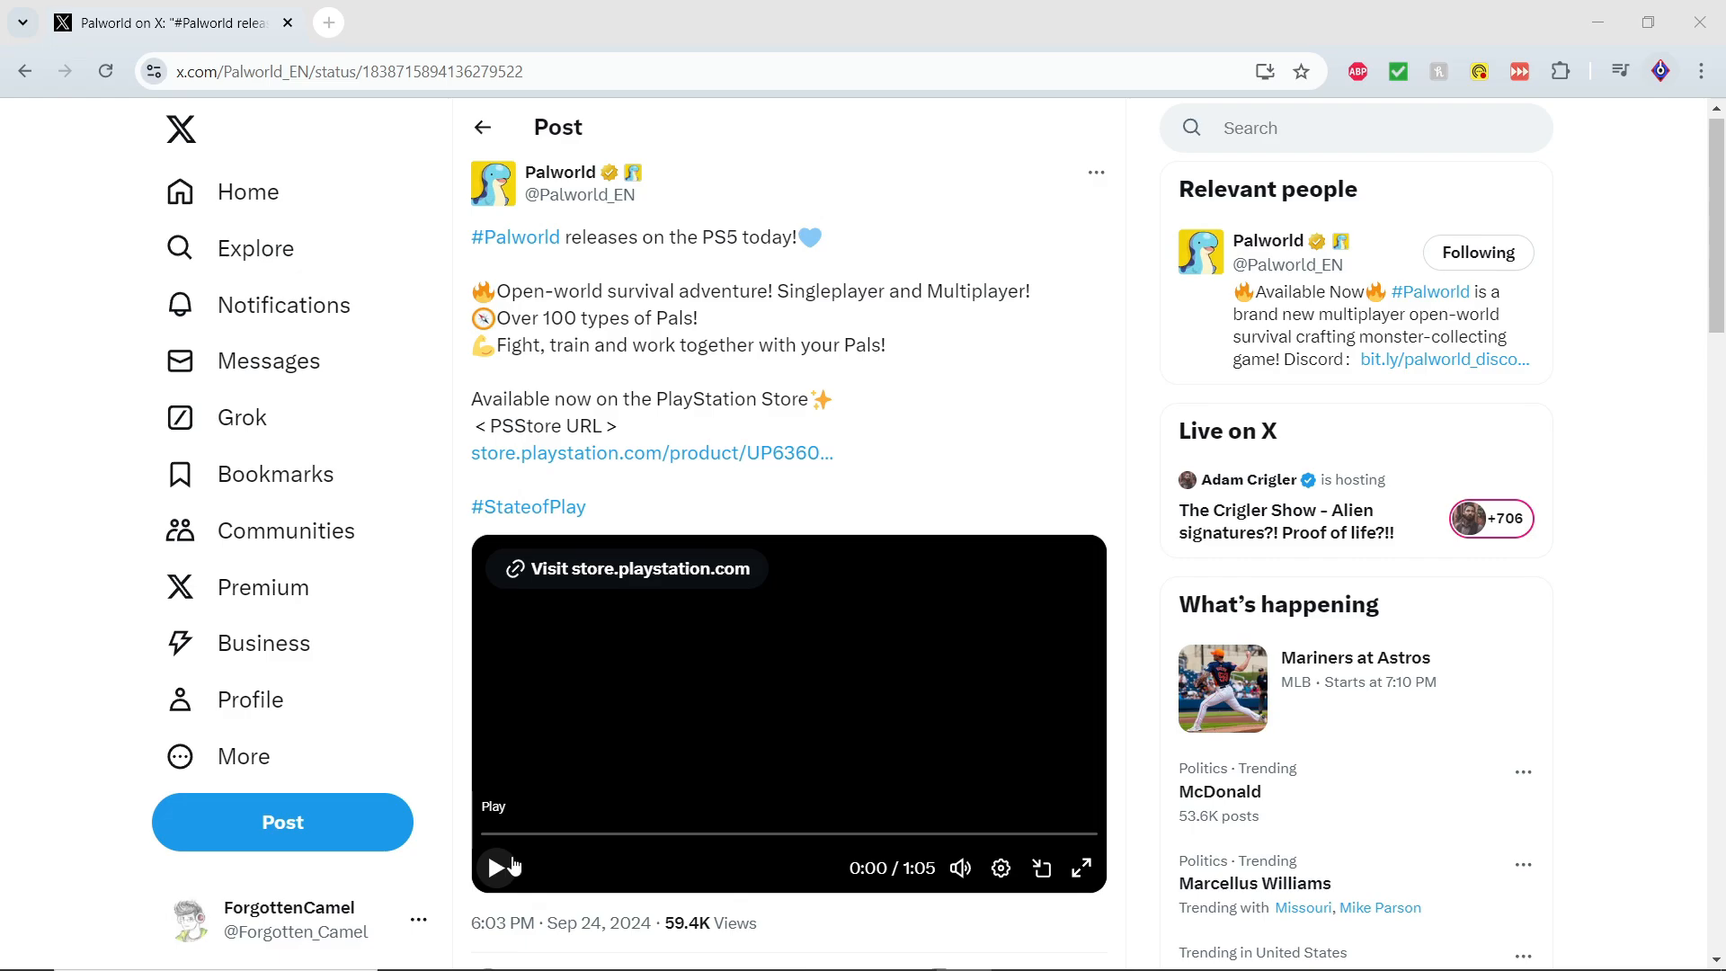
mouse_move(507, 867)
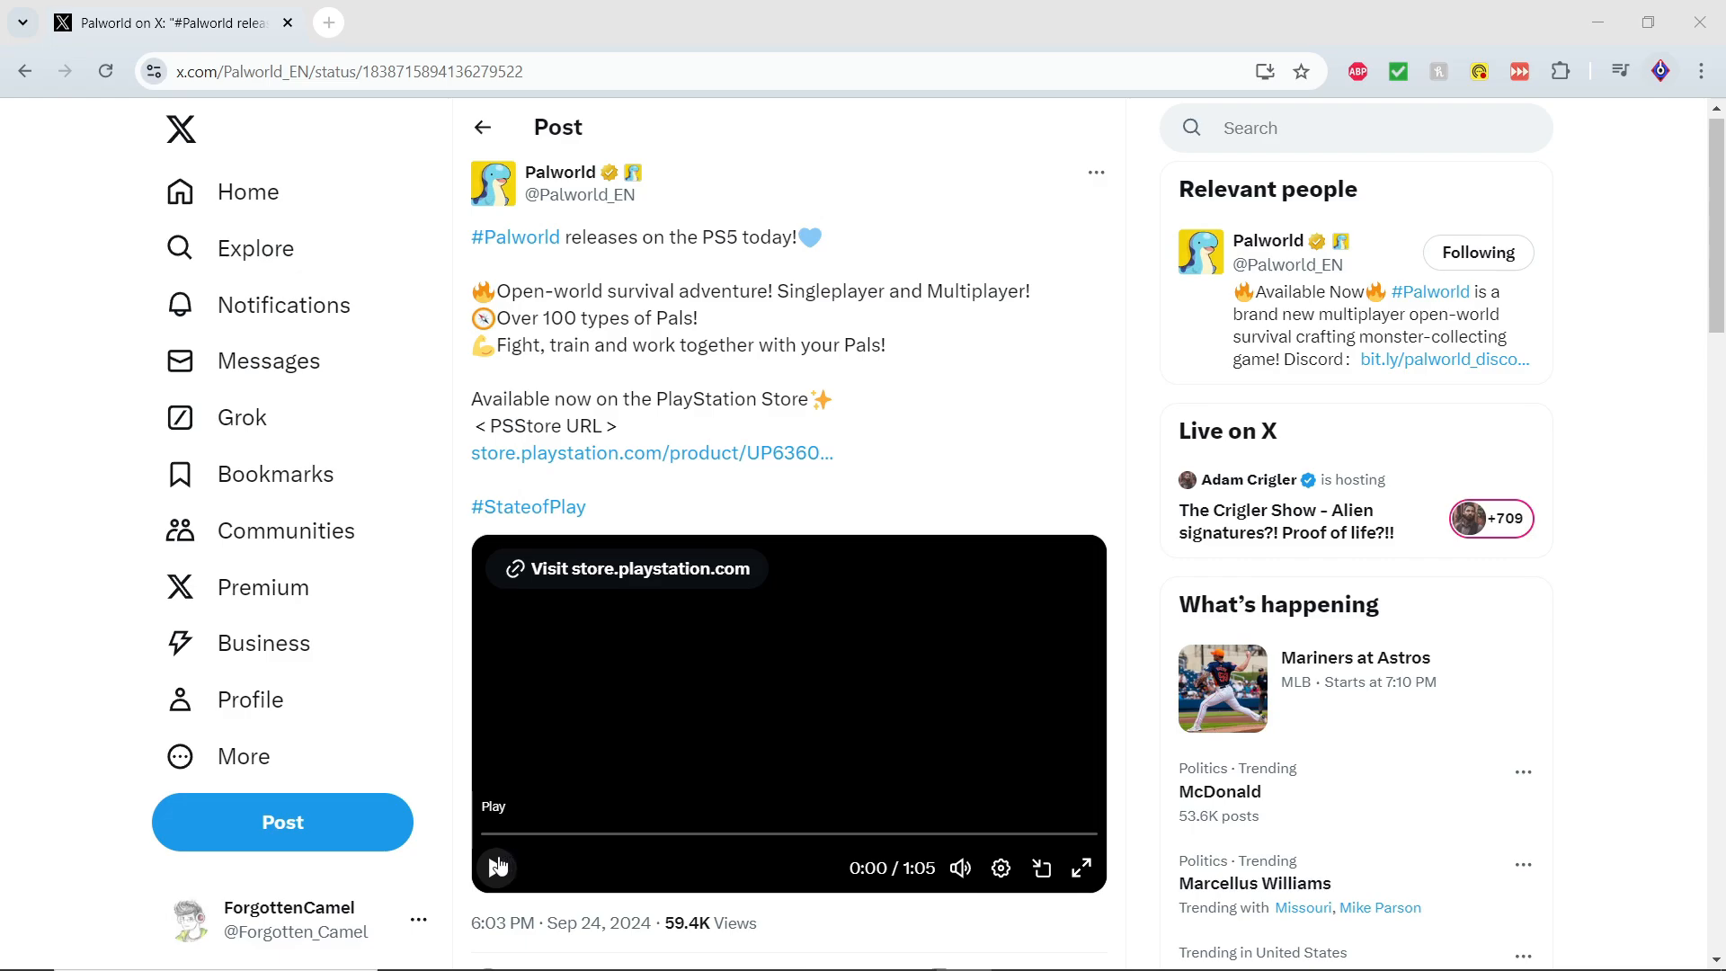
Step: Start playing the embedded Palworld trailer in the PS5 release post
click(496, 866)
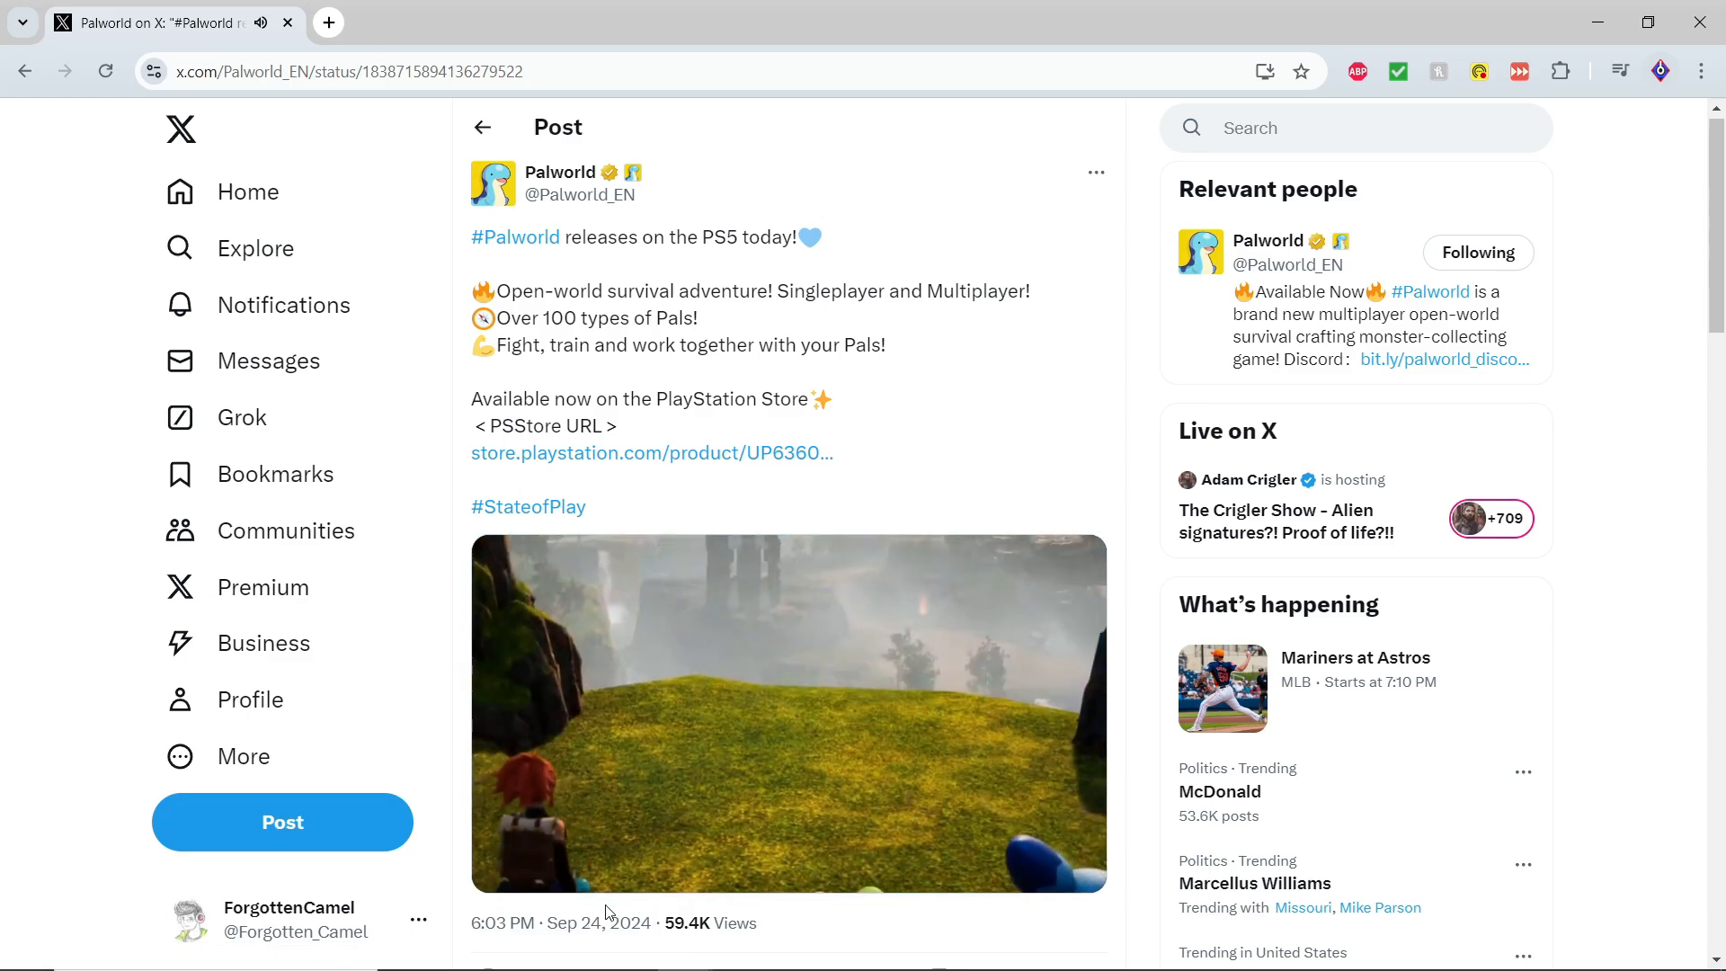
click(787, 714)
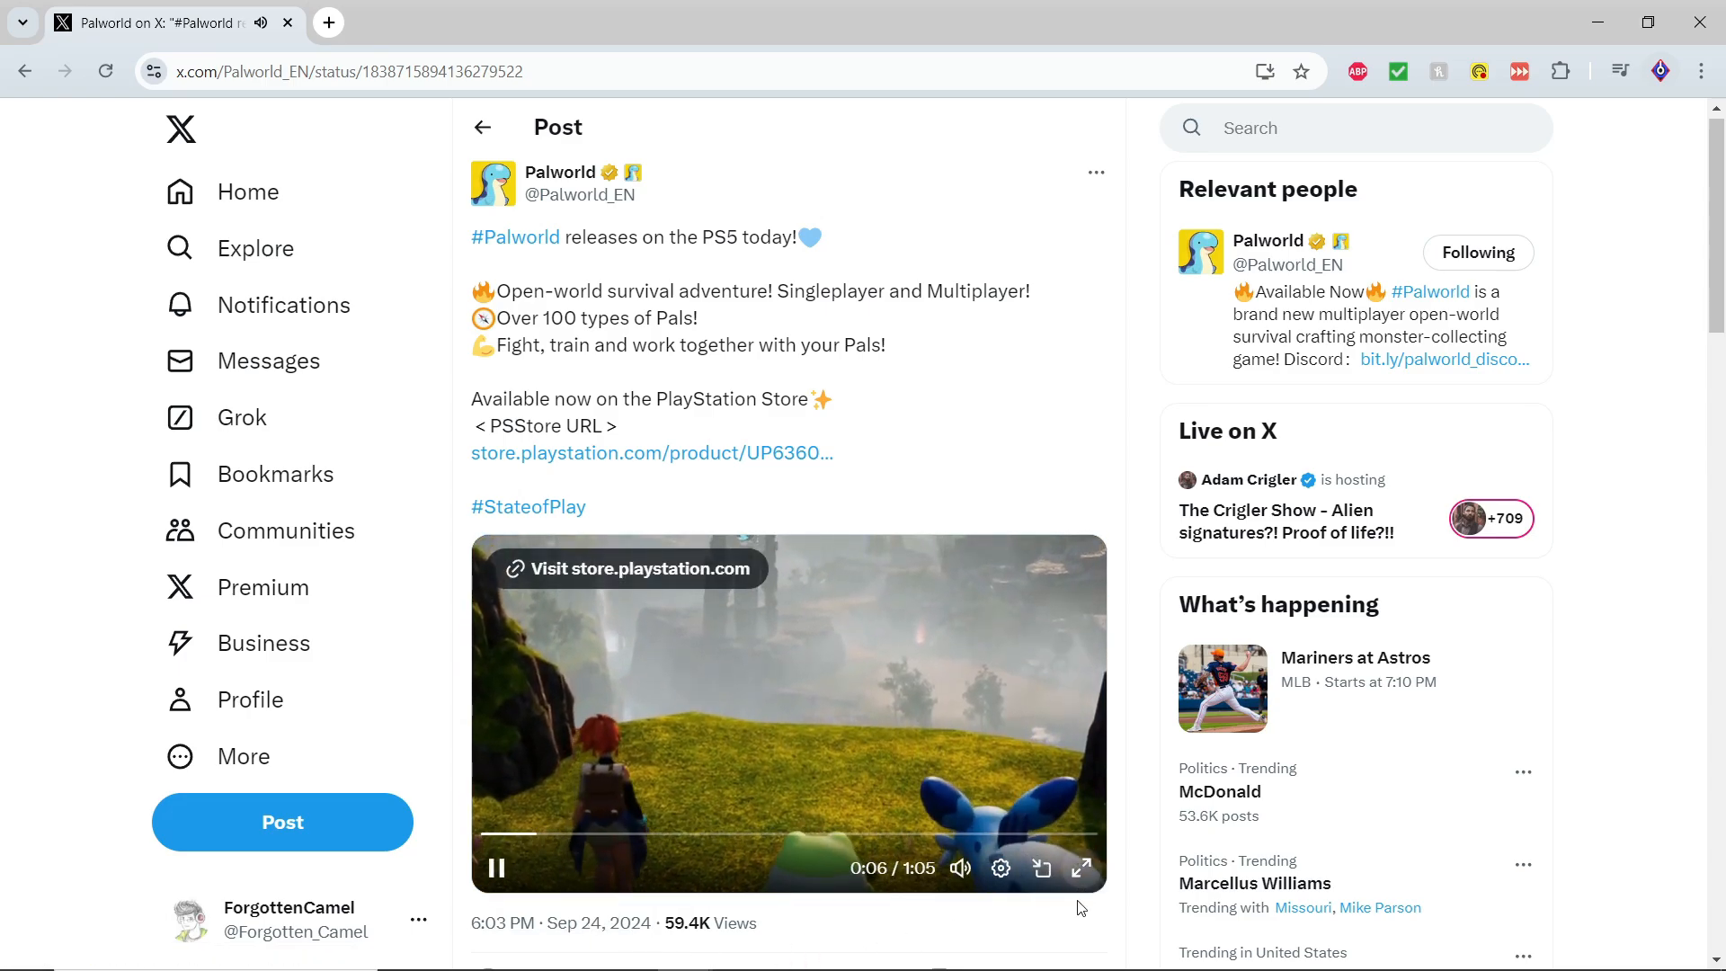
click(1078, 867)
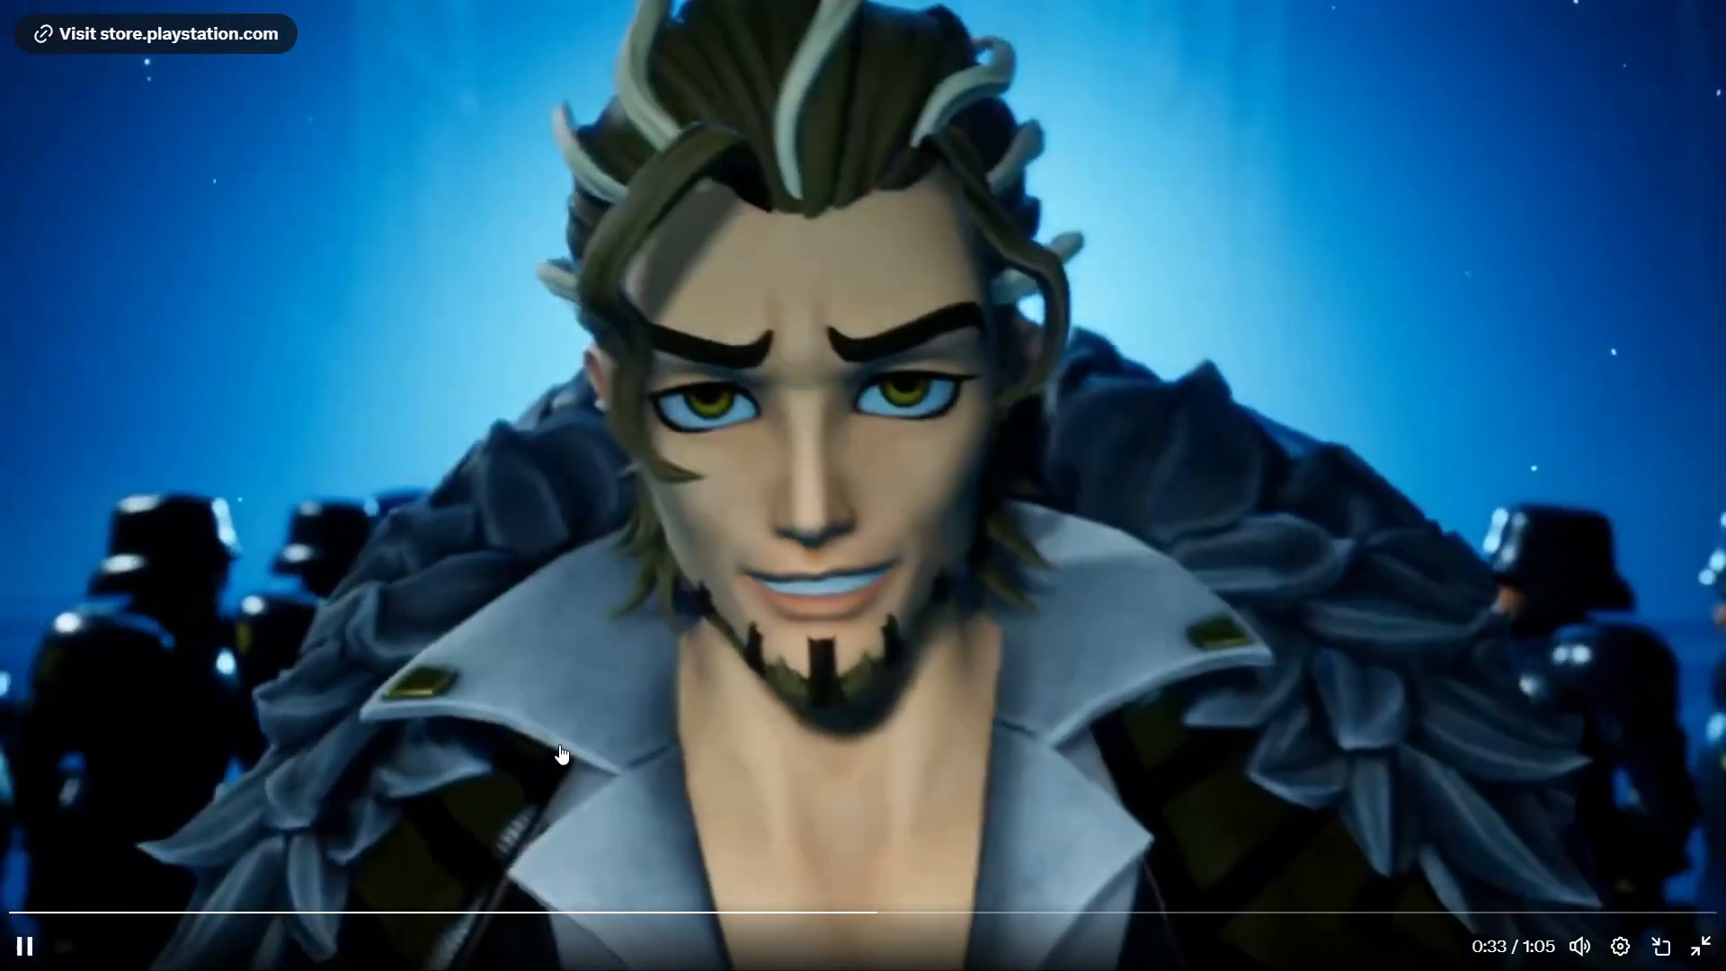
mouse_move(1578, 944)
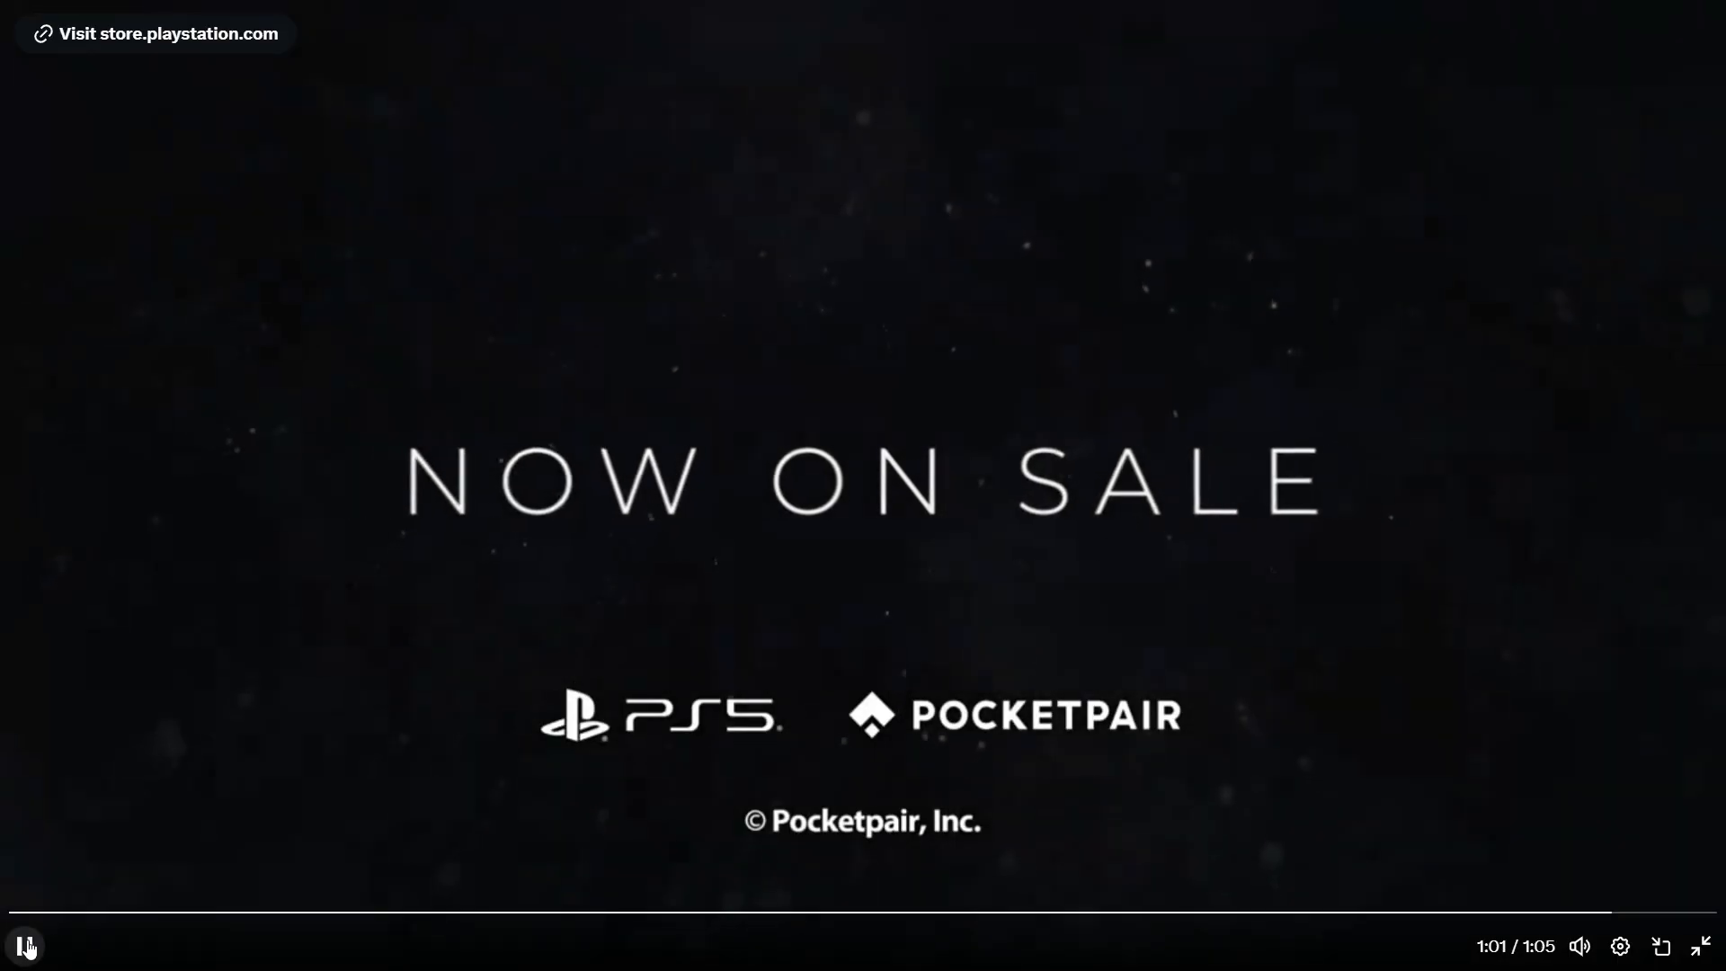
Step: Pause the trailer at its closing 'Now on Sale' screen and leave full screen
click(23, 945)
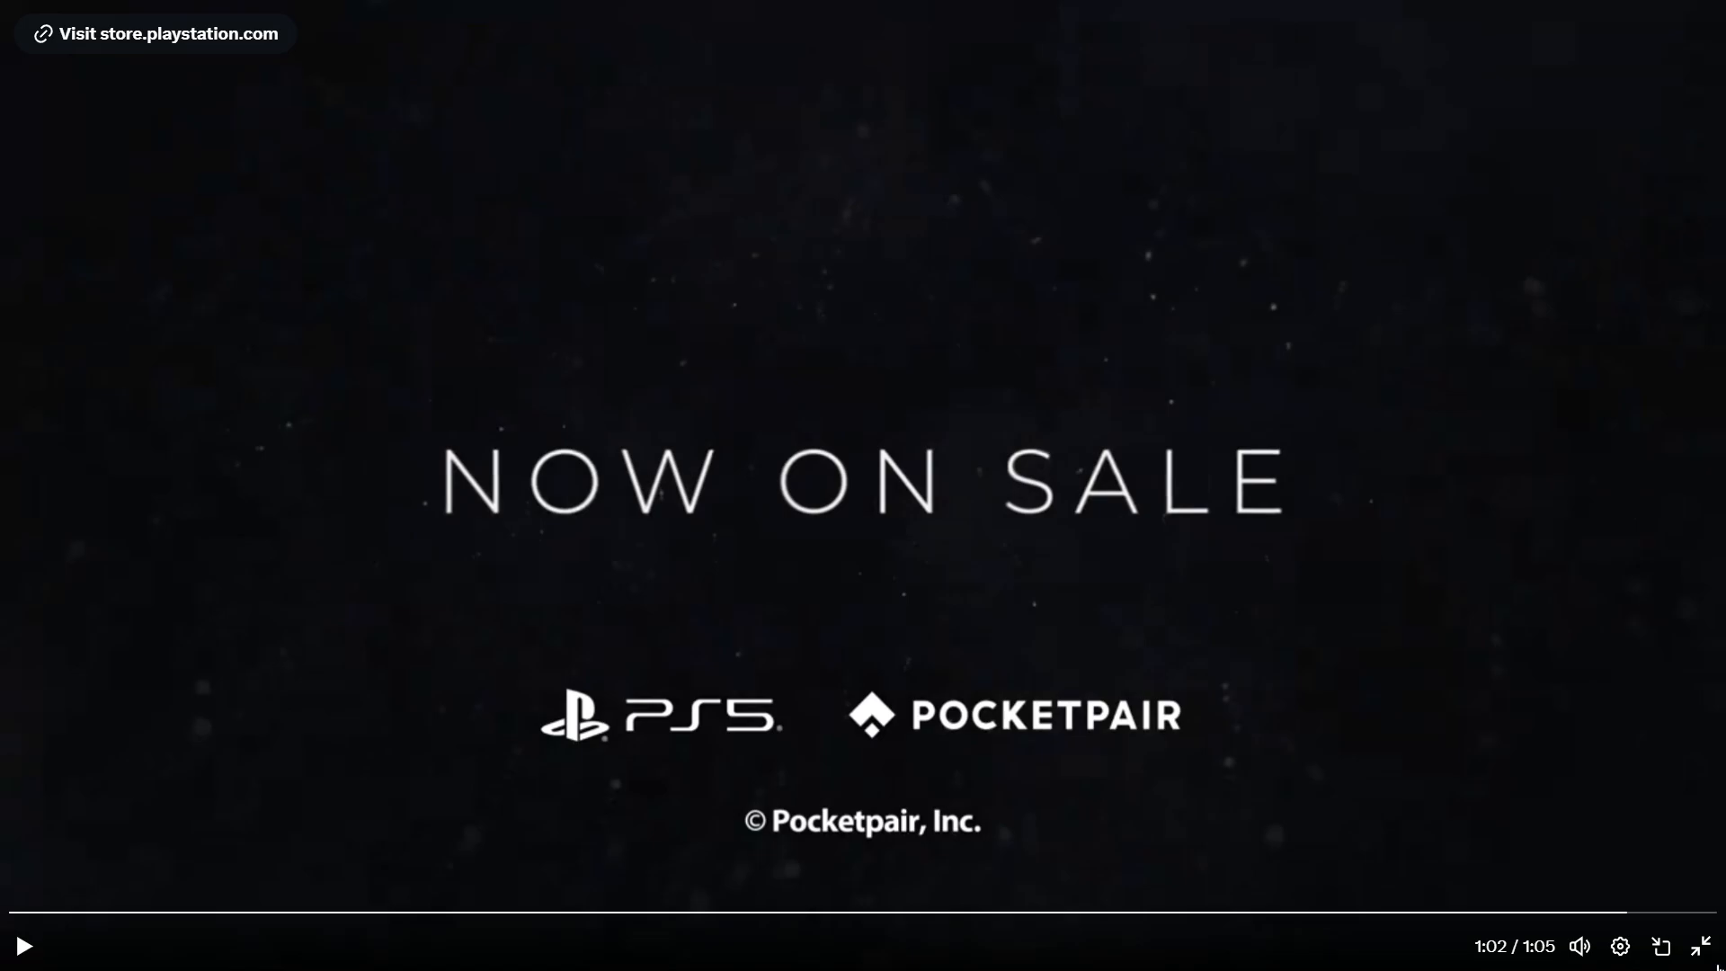
click(1700, 945)
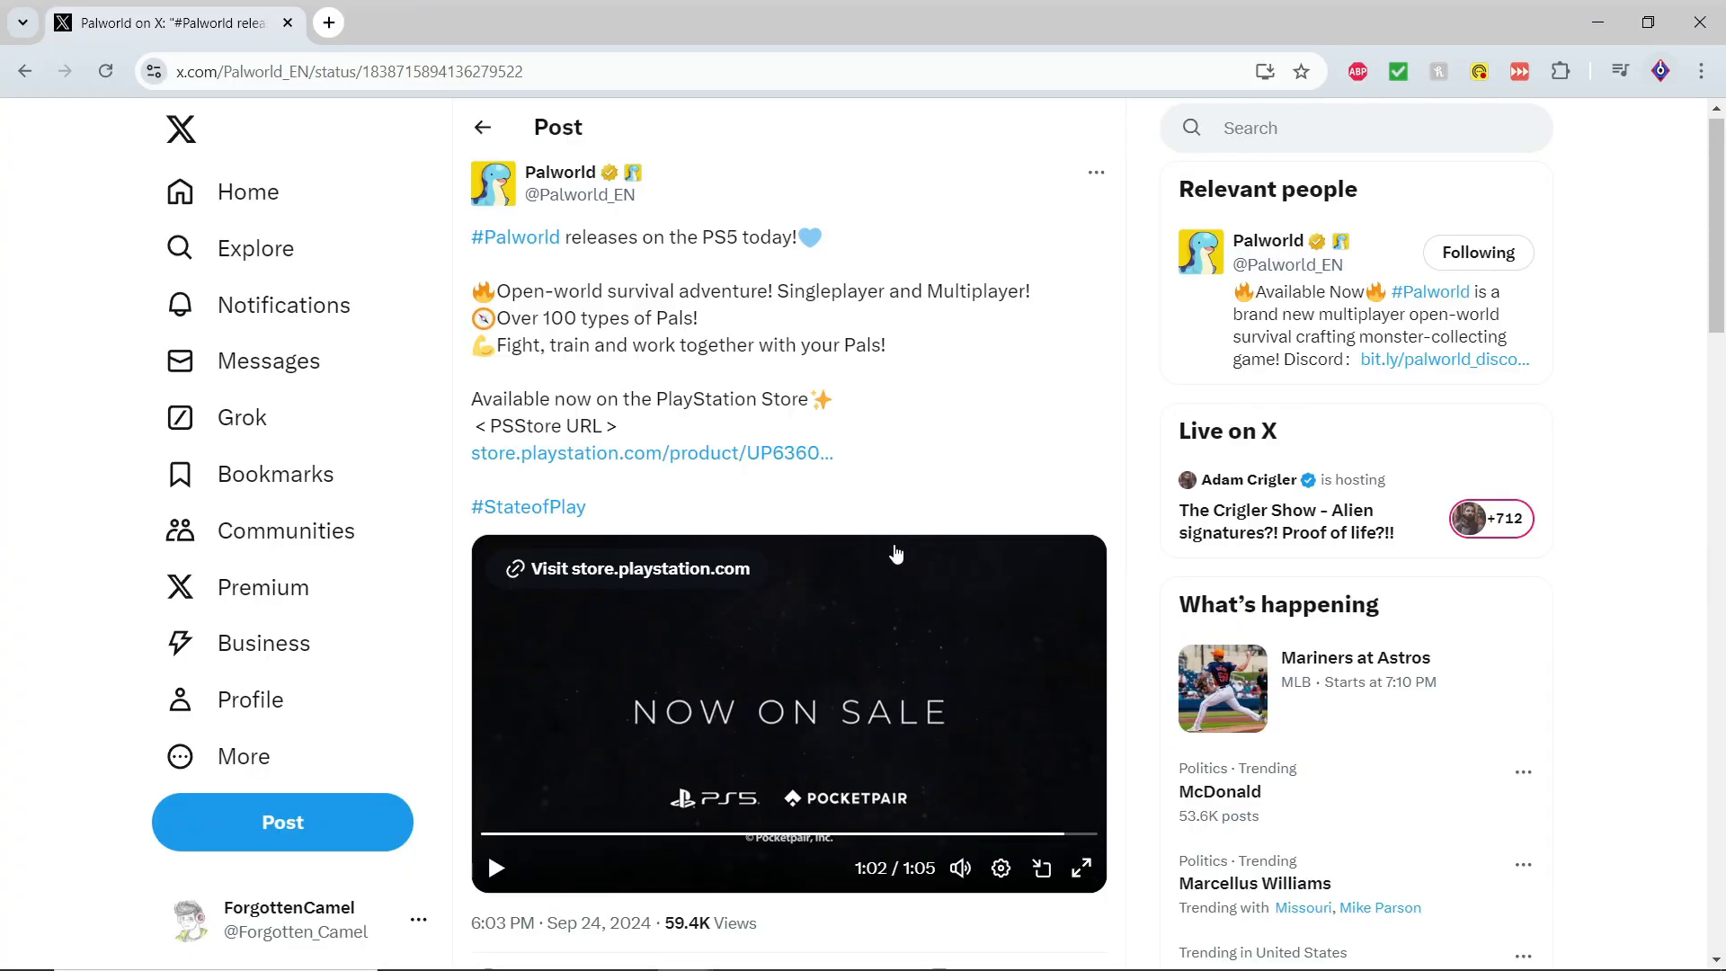
mouse_move(929, 435)
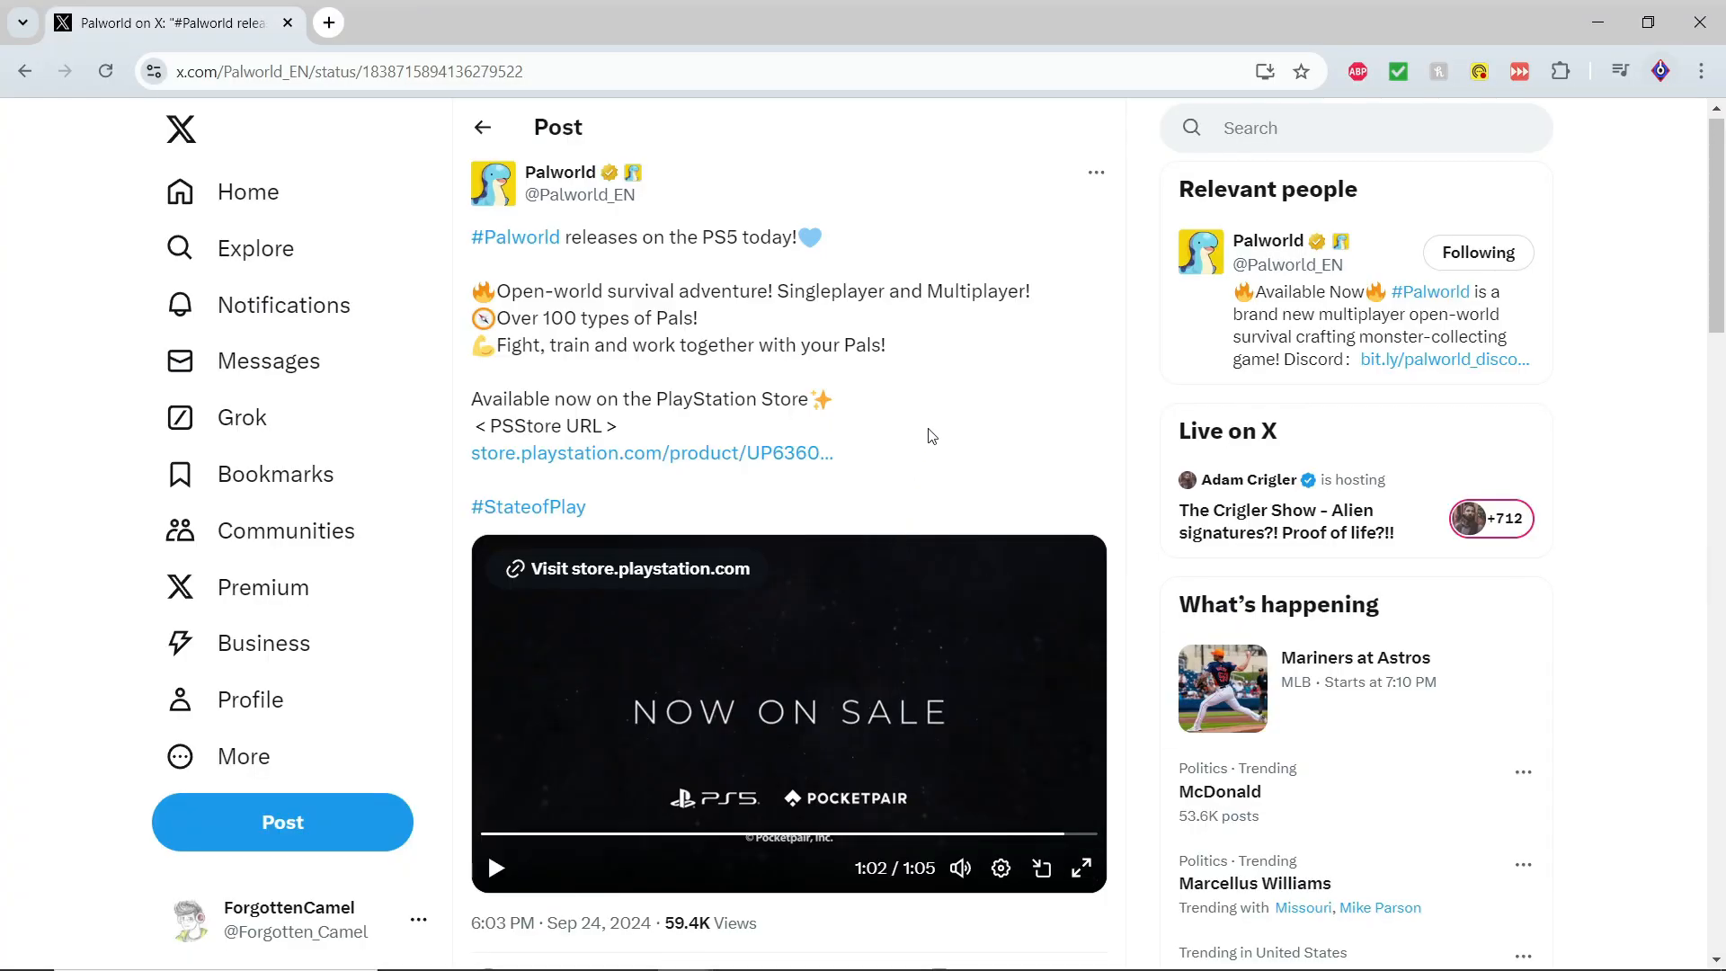